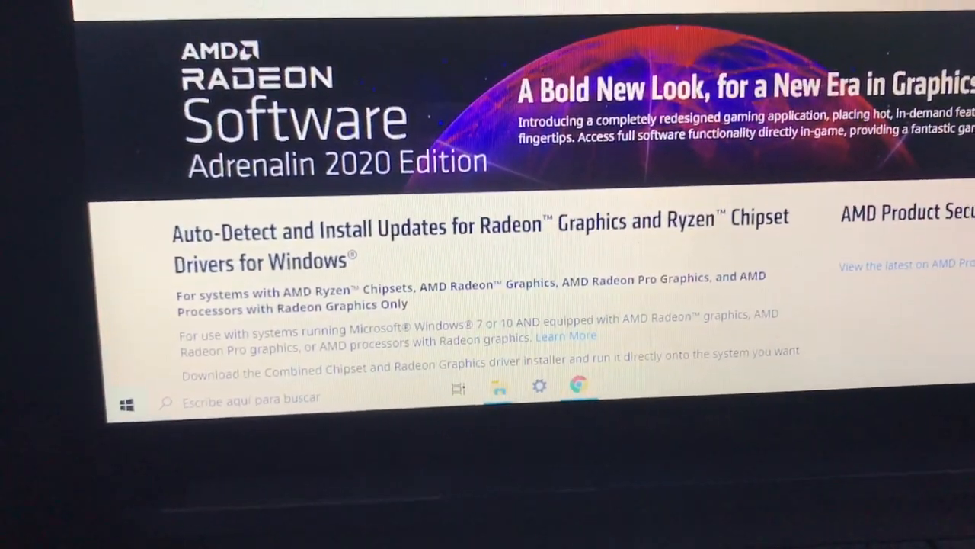
# Scroll Device Manager's hardware list down to the ATA/ATAPI IDE controllers and AMD SATA Controller
pyautogui.scroll(-3)
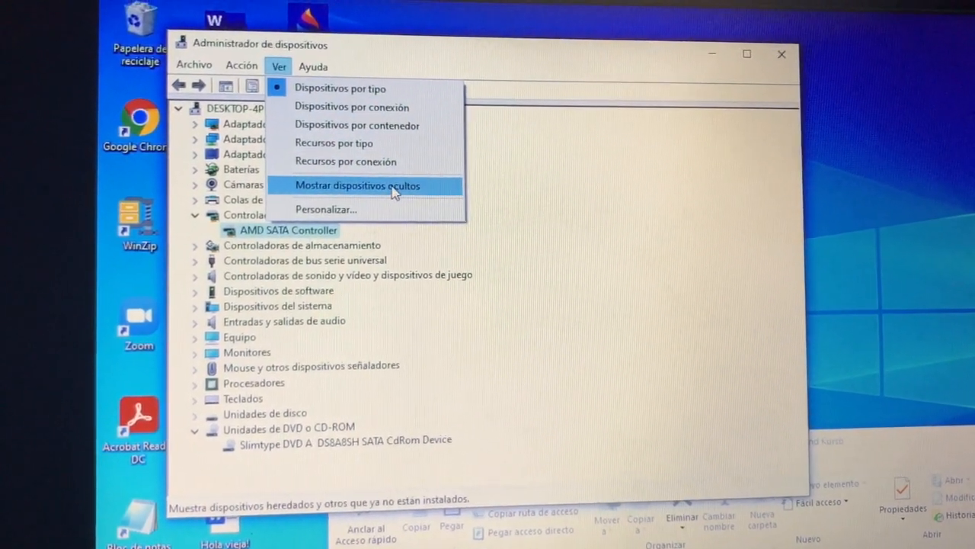
# Turn on Mostrar dispositivos ocultos so hidden USB, HID and portable devices appear
pyautogui.click(356, 186)
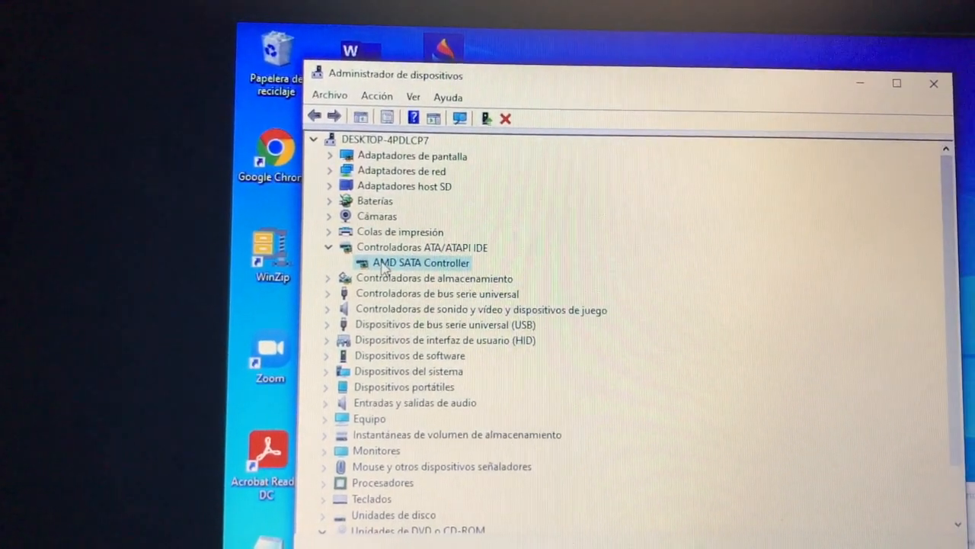
# Update the AMD SATA Controller driver by browsing this PC for drivers manually
pyautogui.rightClick(421, 262)
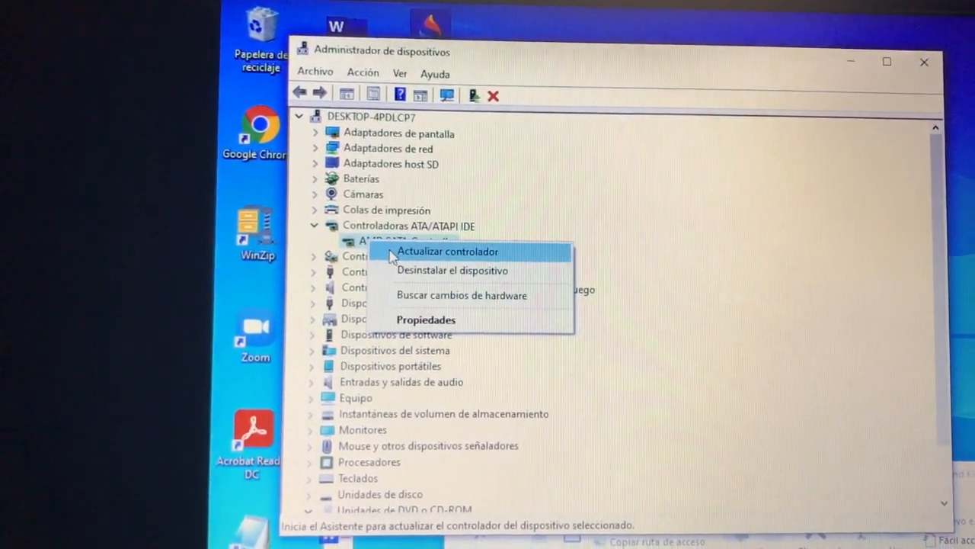
pyautogui.click(448, 252)
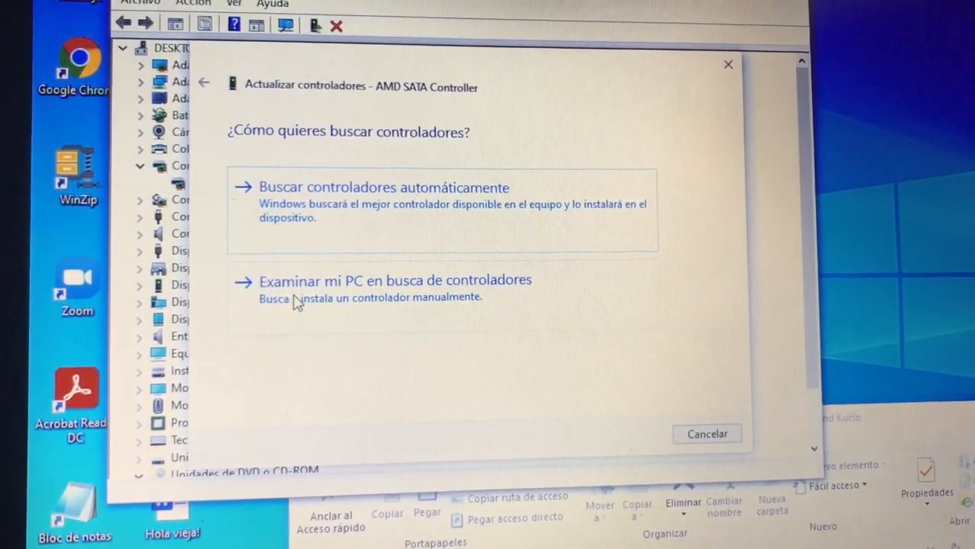
pyautogui.click(394, 280)
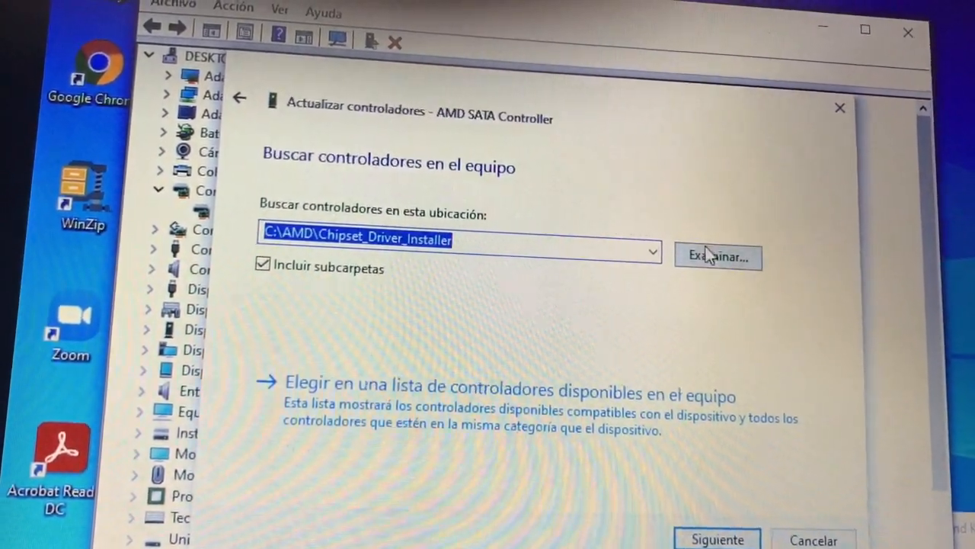
pyautogui.click(716, 256)
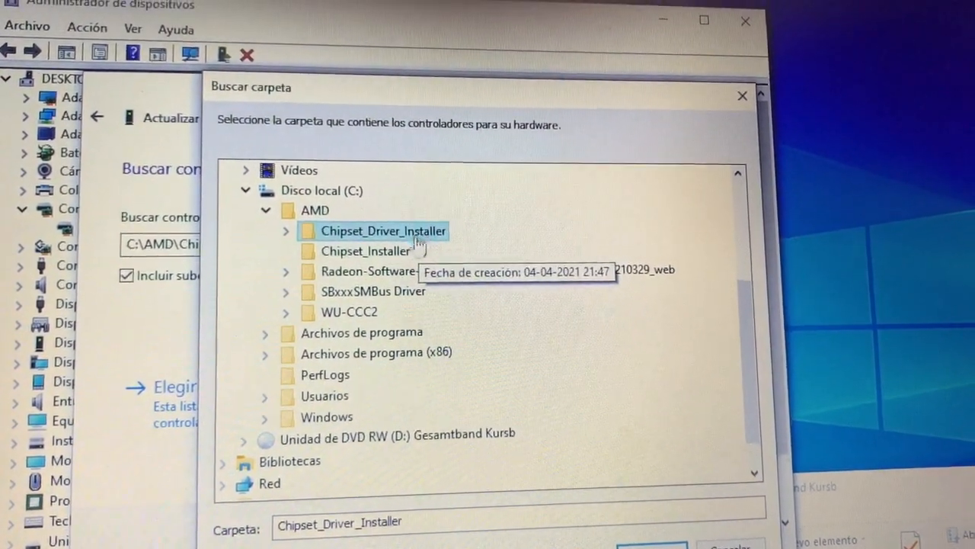
pyautogui.moveTo(415, 292)
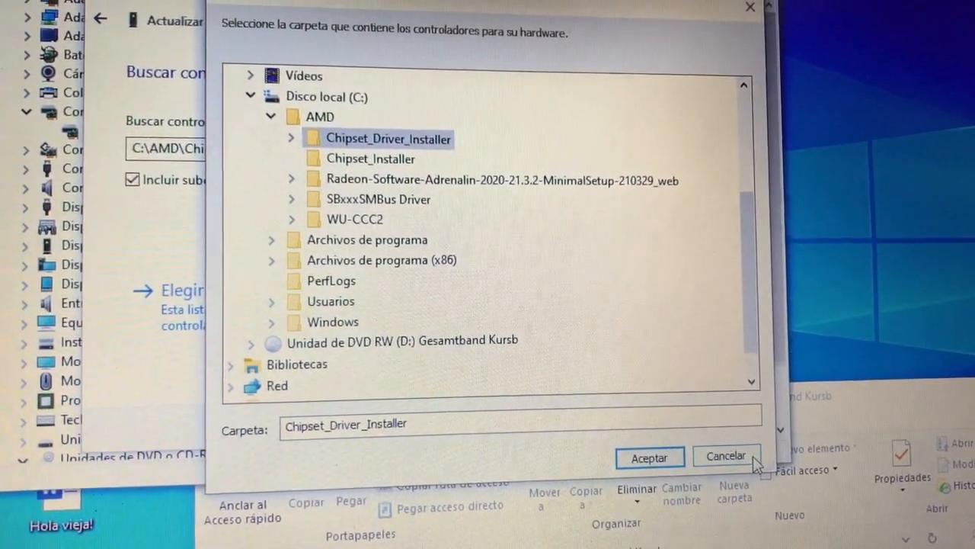
pyautogui.click(649, 455)
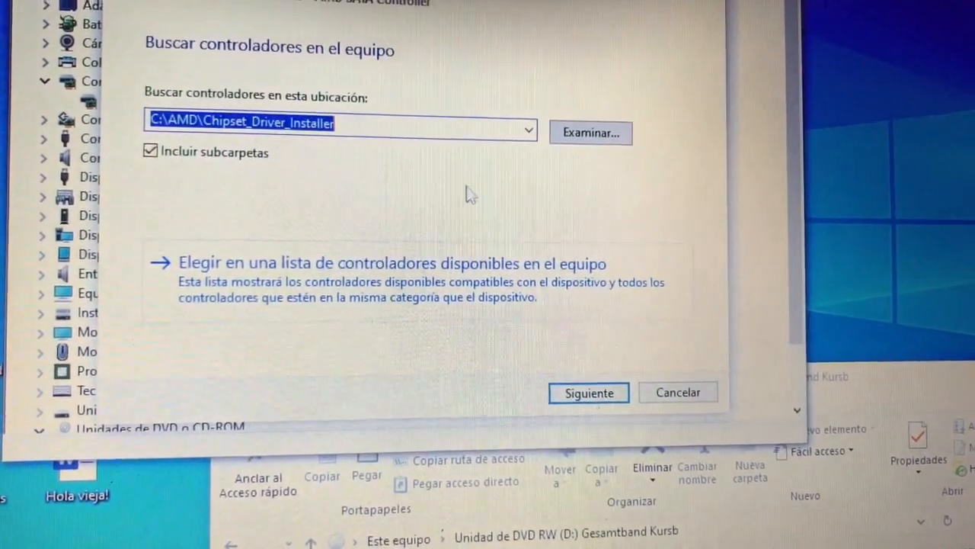
# Run the driver search in the chosen folder, then close Device Manager
pyautogui.click(678, 391)
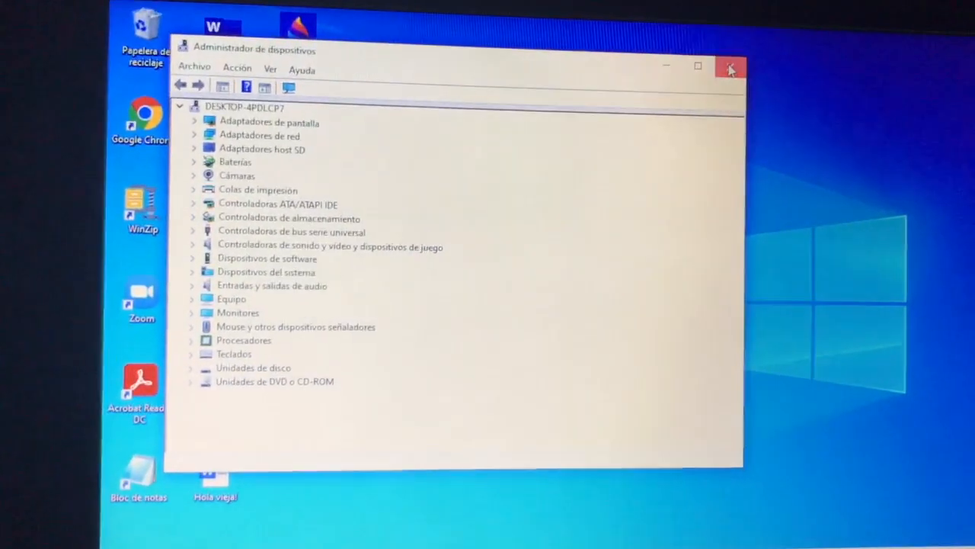
pyautogui.click(730, 67)
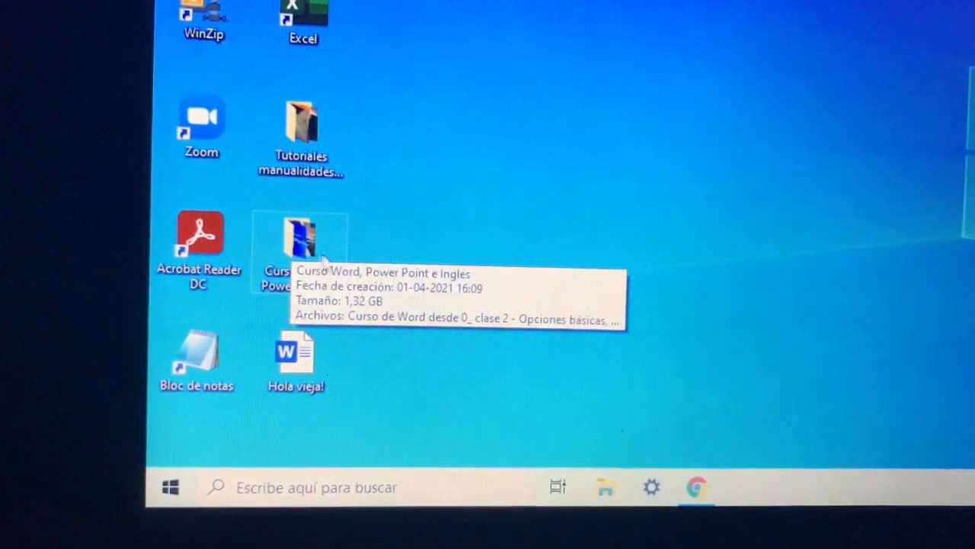